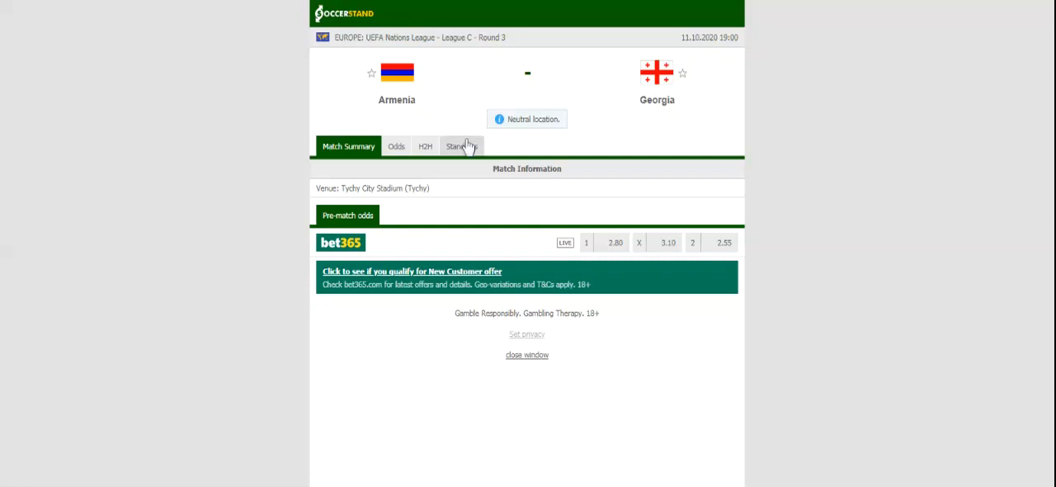
Show the Nations League group standings for the Armenia vs Georgia match
{"action": "left_click", "coordinate": [455, 145]}
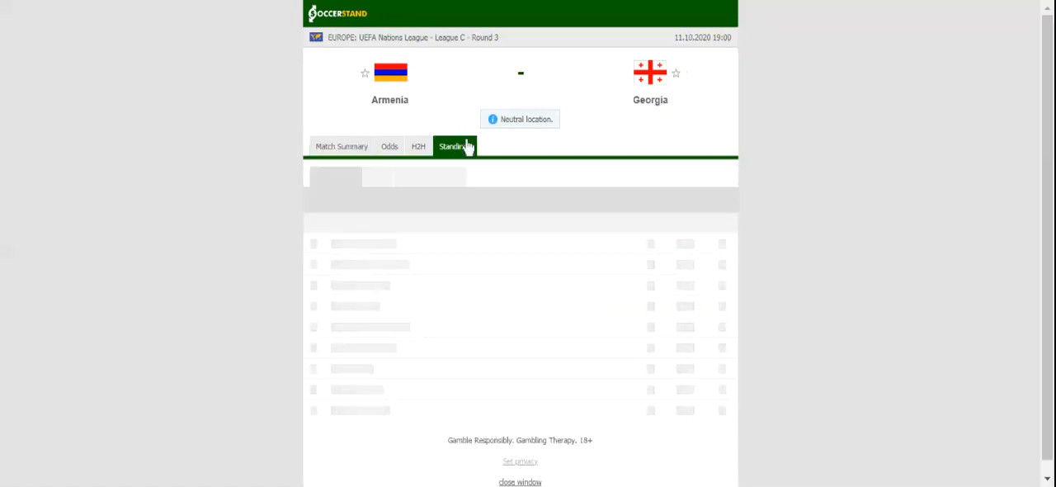
View the Group 2 standings, then the Armenia–Georgia head-to-head recent results
{"action": "left_click", "coordinate": [452, 145]}
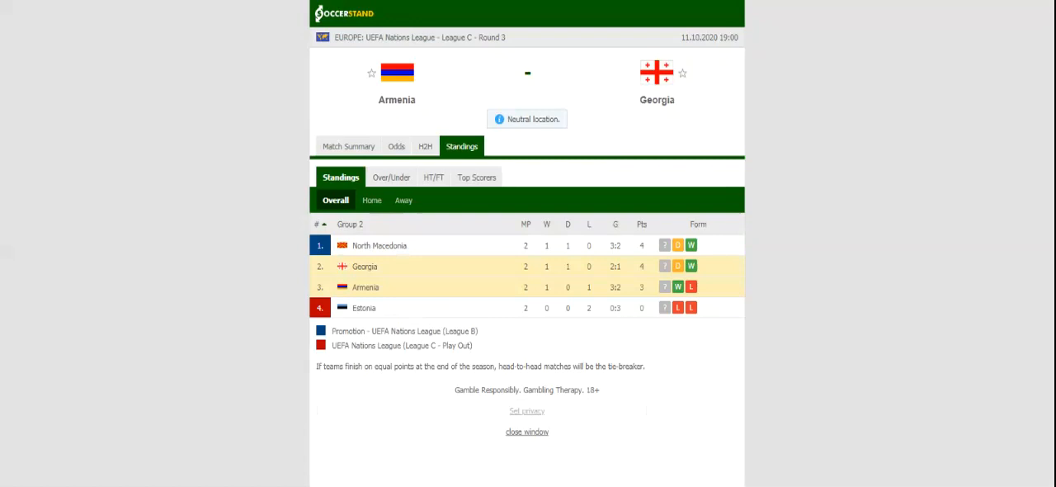
{"action": "left_click", "coordinate": [425, 145]}
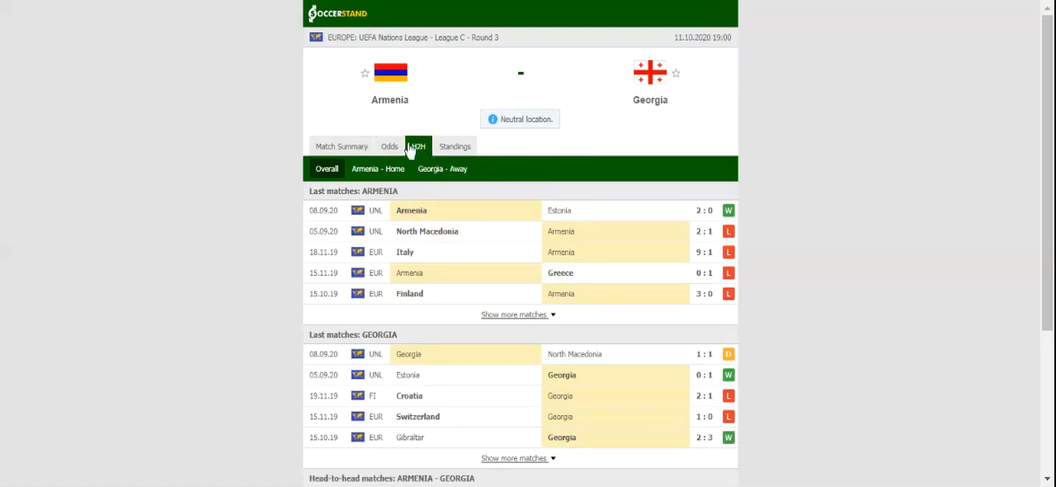
Show the bookmakers' 1X2 odds for the match
{"action": "left_click", "coordinate": [389, 145]}
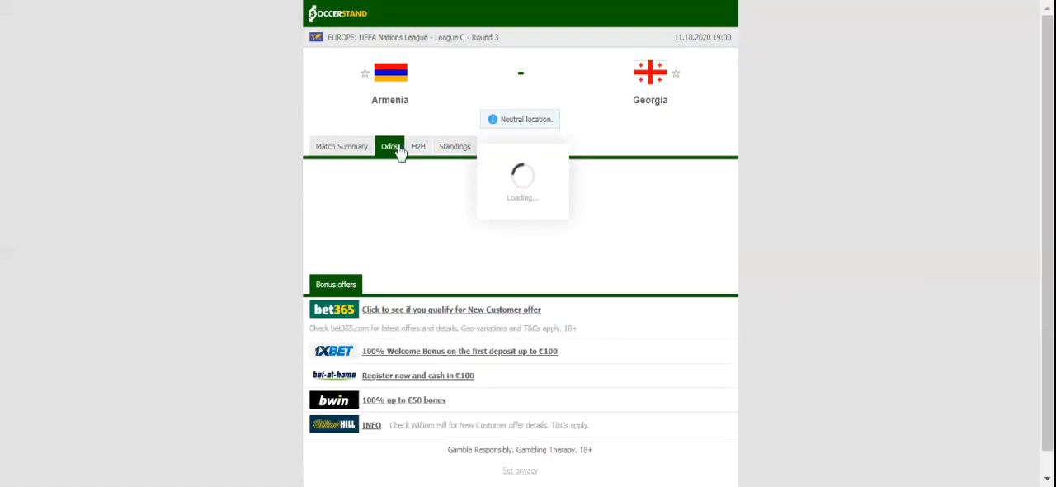
{"action": "left_click", "coordinate": [389, 145]}
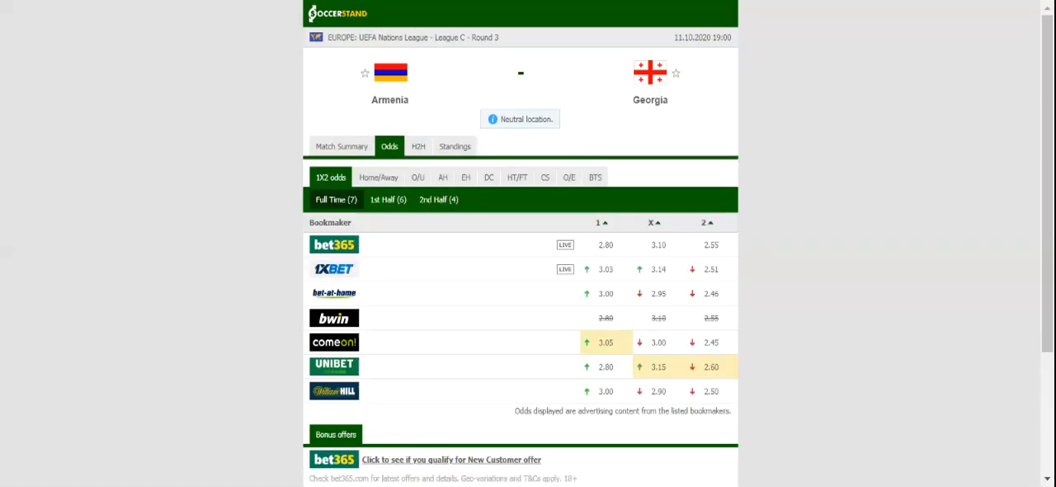